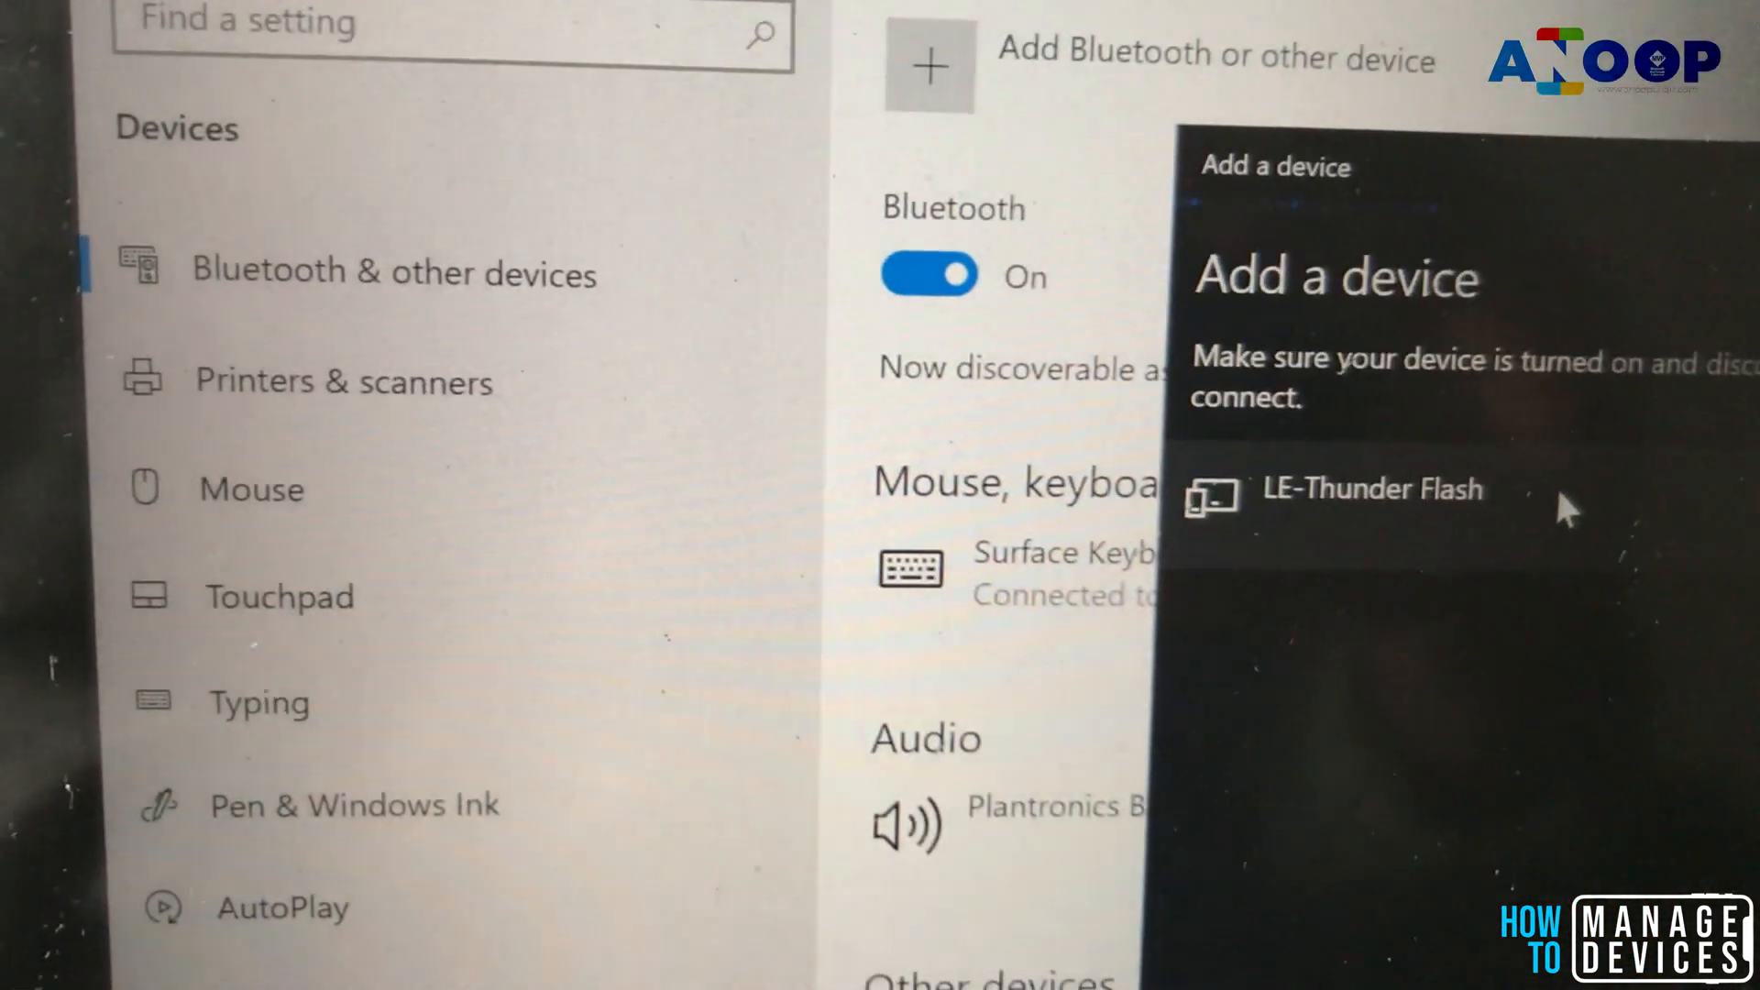
- Scroll through the Add a device list as LE-Thunder Flash drops out during the Bluetooth scan
{"action": "left_click", "coordinate": [1372, 488]}
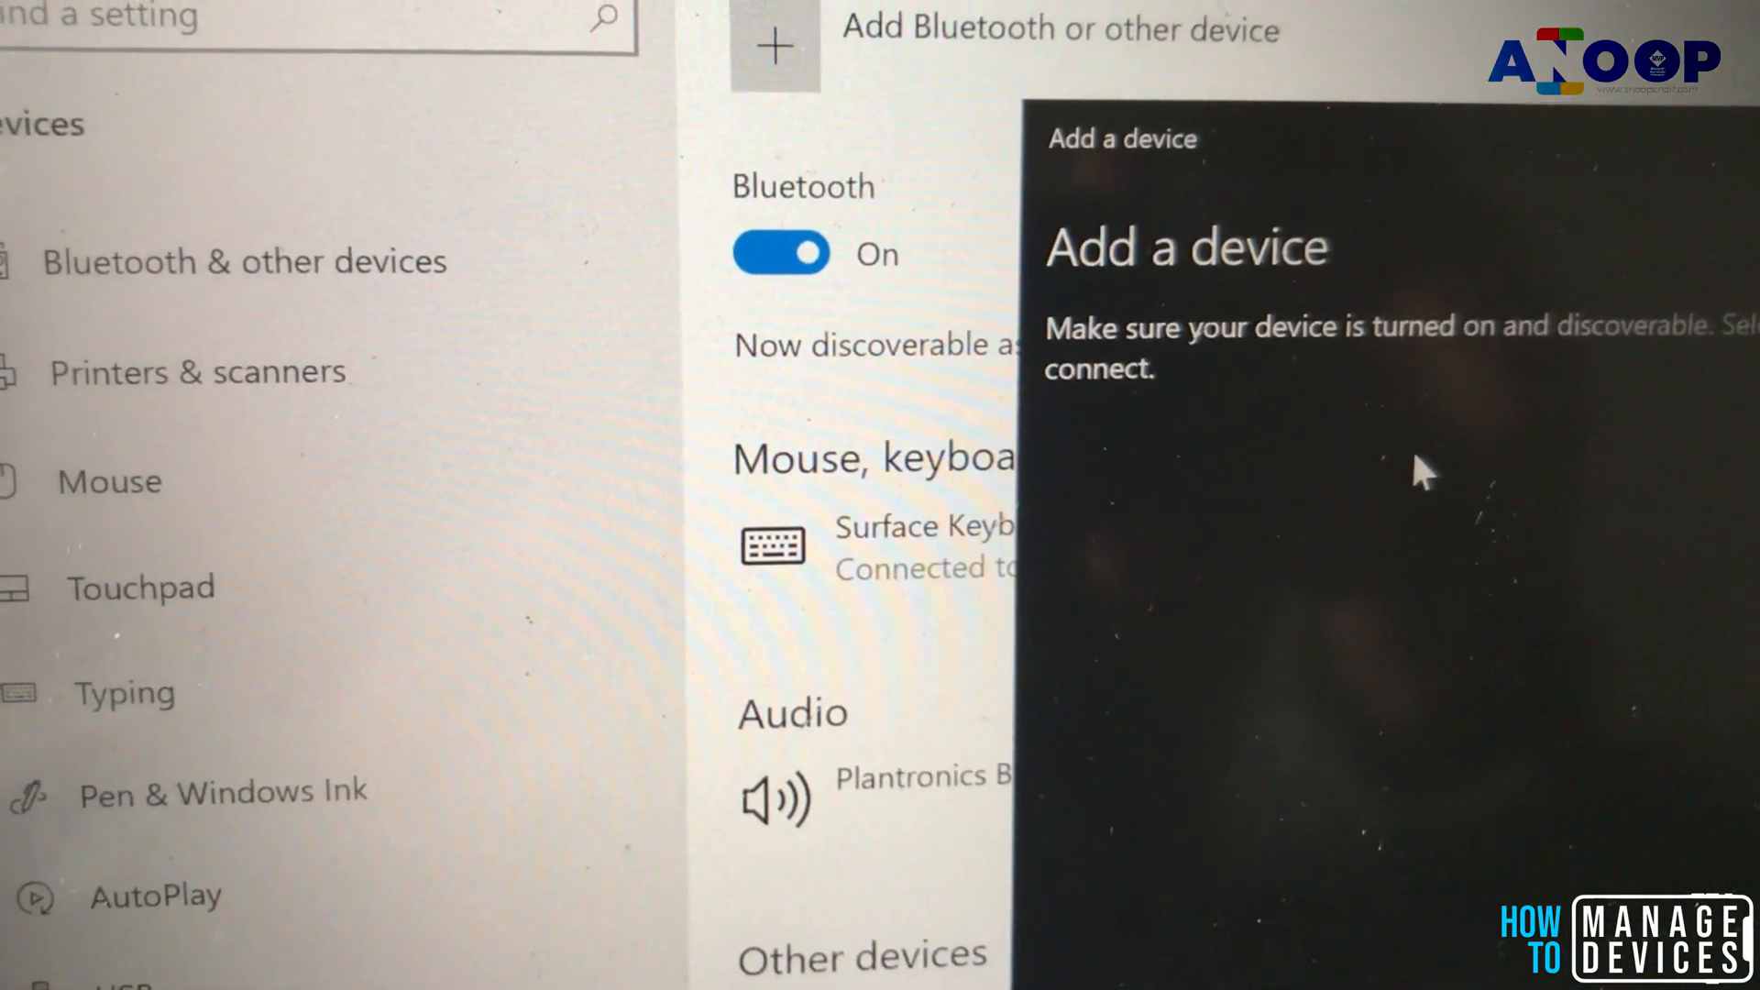
{"action": "scroll", "scroll_direction": "down", "scroll_amount": 3}
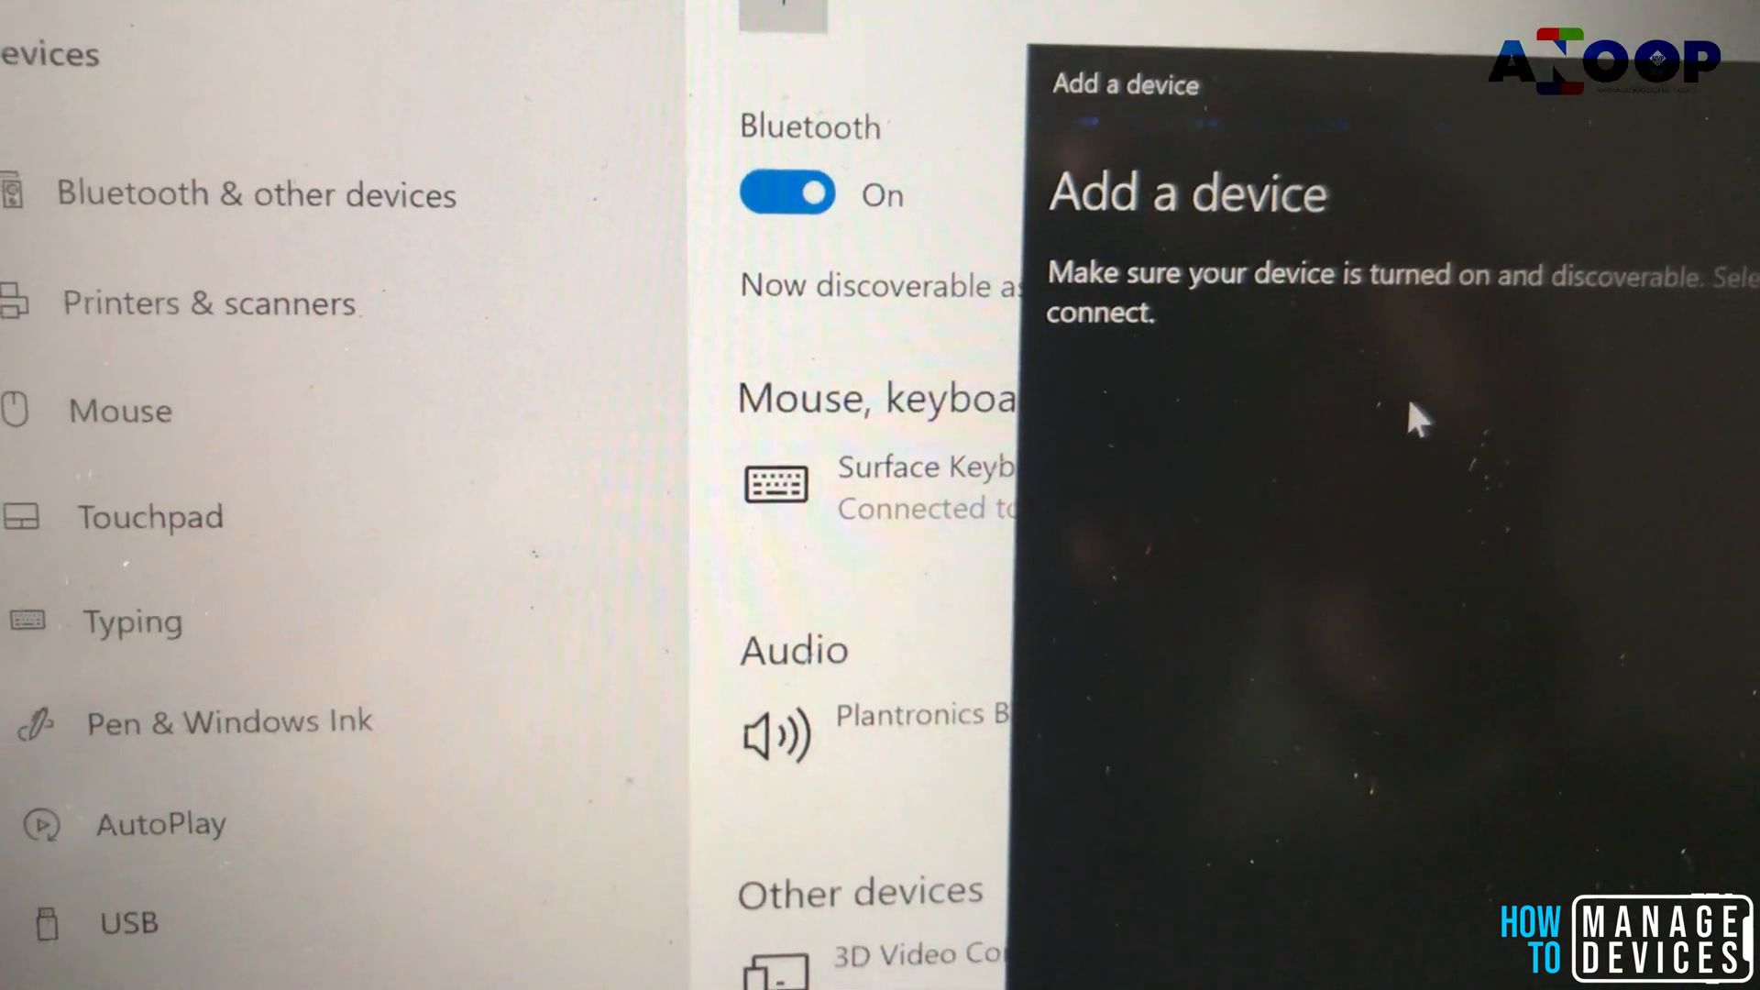